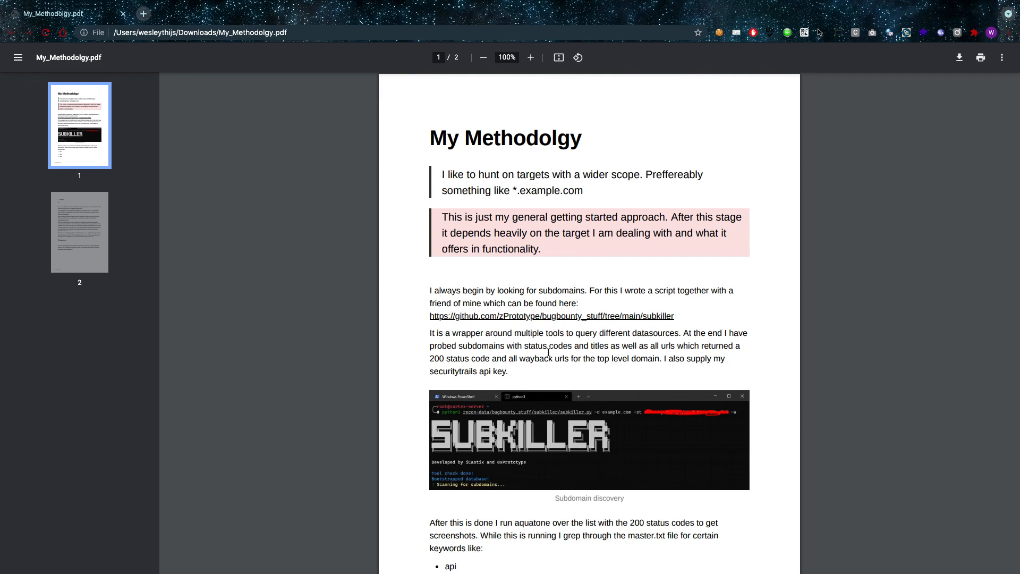
Check the linked subkiller GitHub repository, then reach the Subdomain discovery screenshot and api, dev, prd keyword list.
{"action": "scroll", "scroll_direction": "down", "scroll_amount": 3}
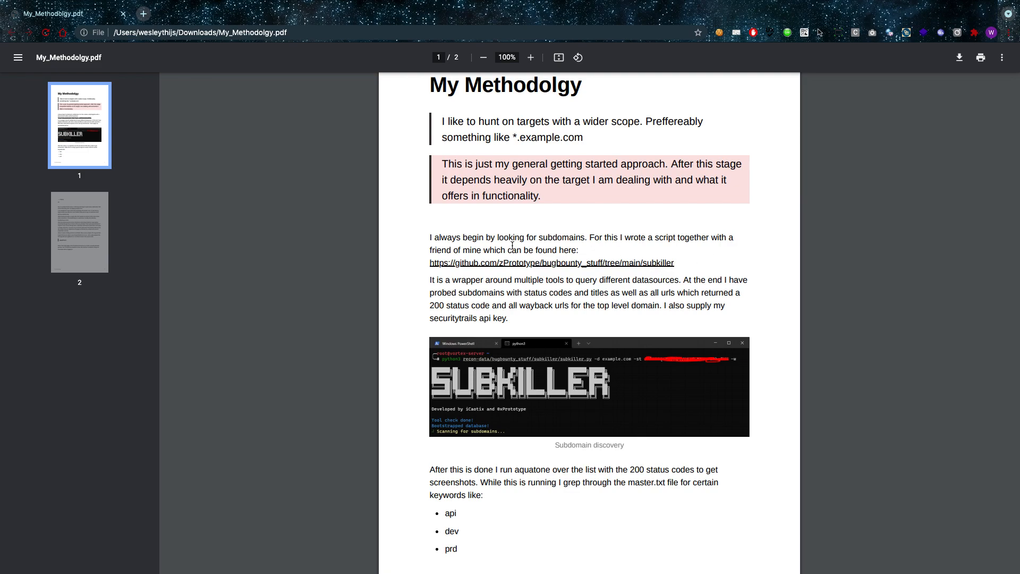
{"action": "mouse_move", "coordinate": [577, 255]}
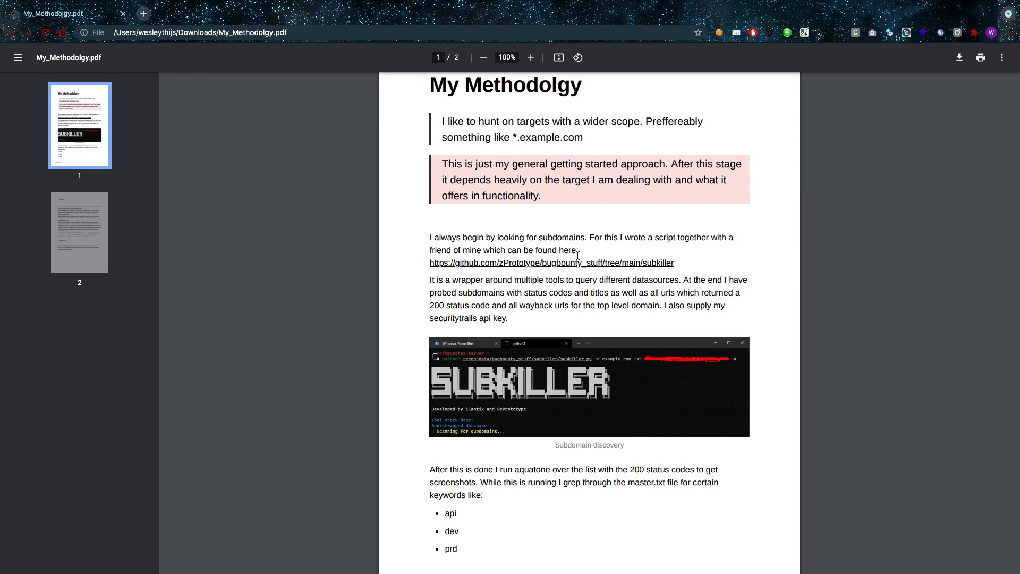
{"action": "mouse_move", "coordinate": [509, 229]}
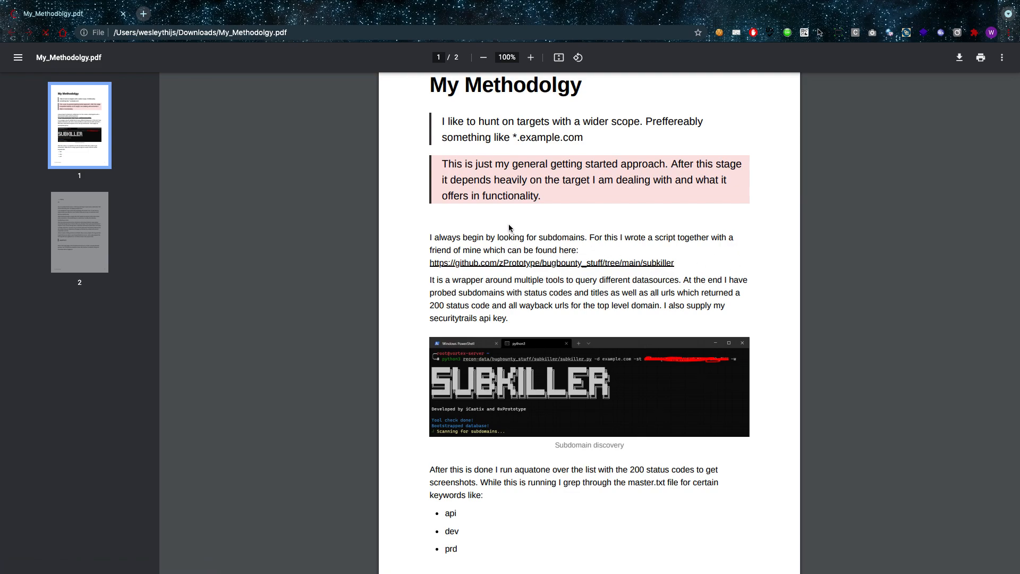
{"action": "left_click", "coordinate": [560, 263]}
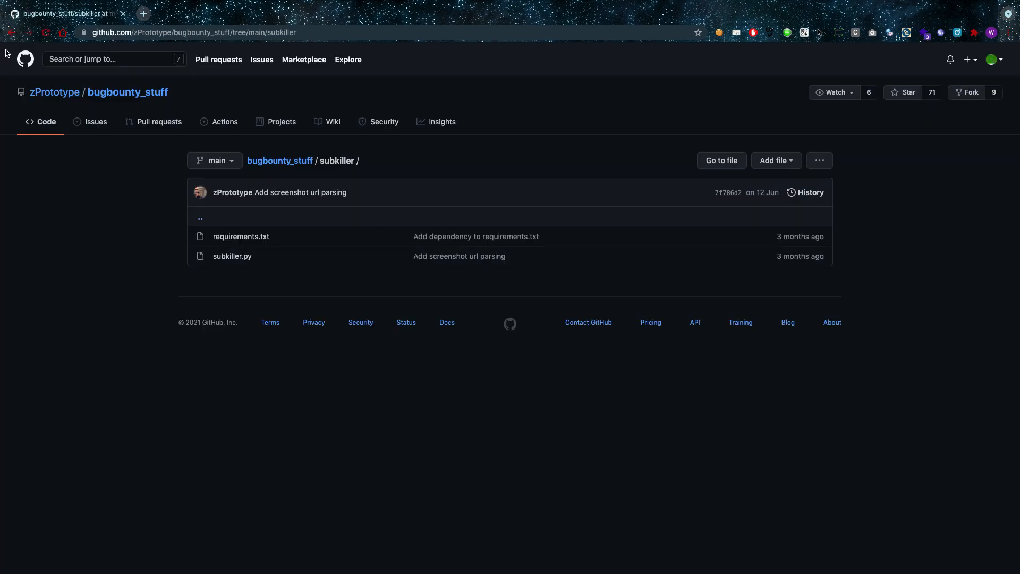
{"action": "mouse_move", "coordinate": [11, 33]}
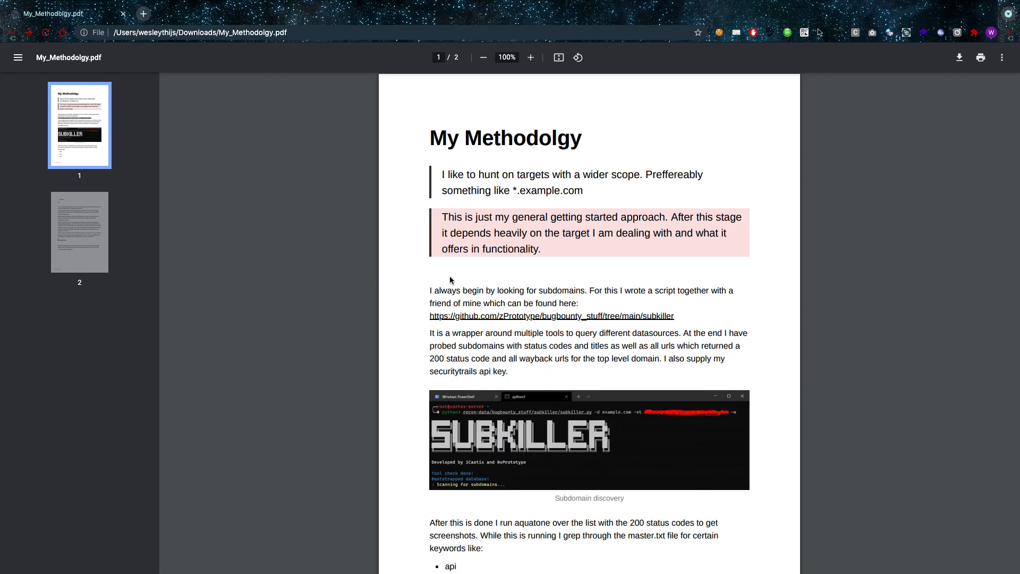
{"action": "scroll", "scroll_direction": "down", "scroll_amount": 3}
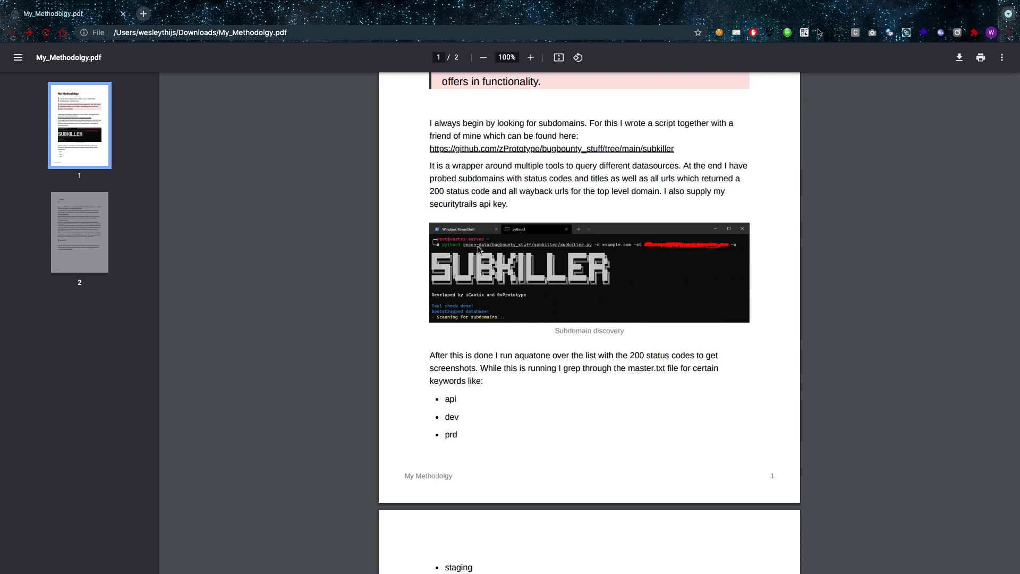
Scroll past the end of page 1 to the Burp, wappalyzer and directory bruteforcing paragraphs.
{"action": "scroll", "scroll_direction": "down", "scroll_amount": 3}
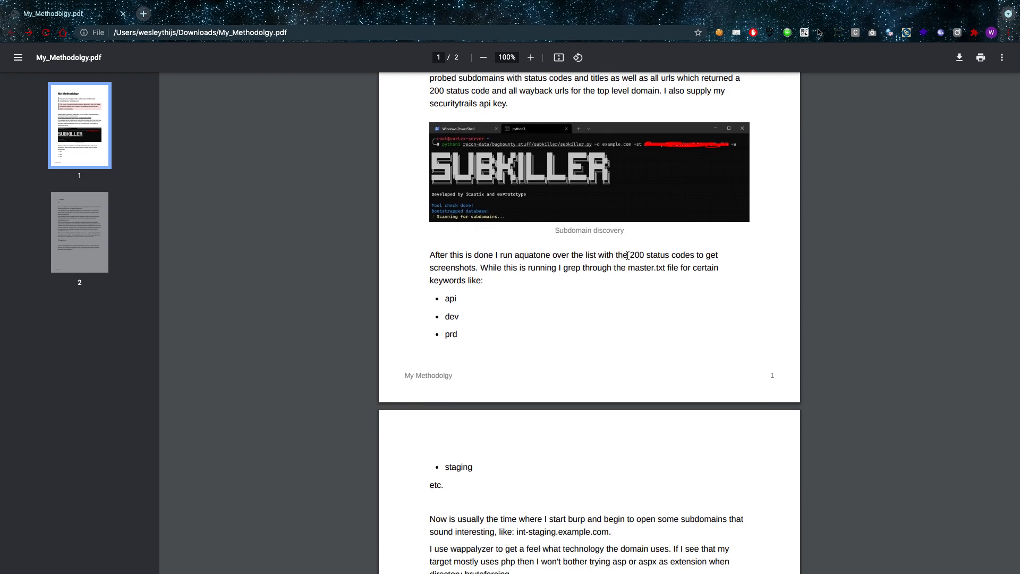
{"action": "mouse_move", "coordinate": [587, 277]}
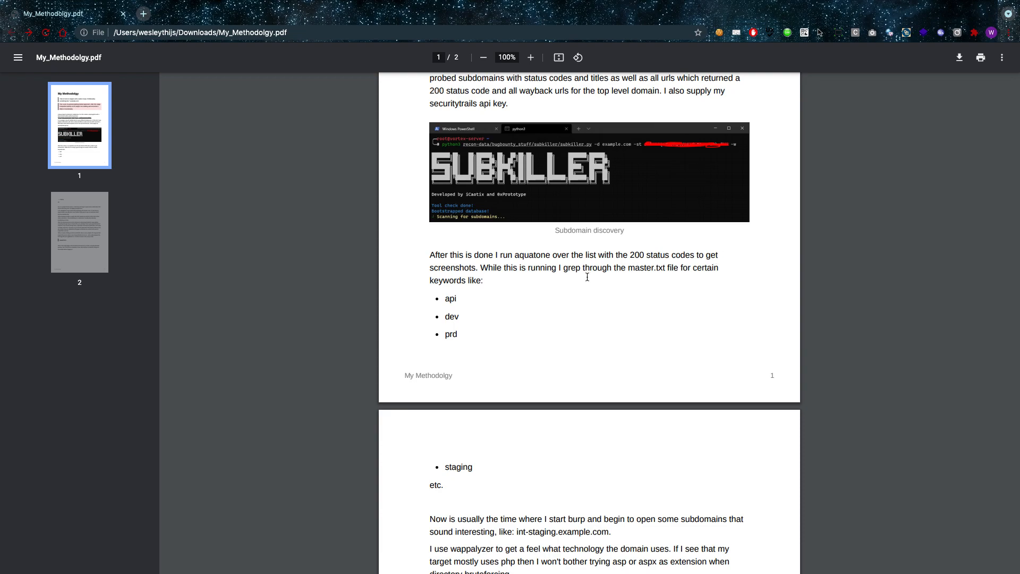
{"action": "mouse_move", "coordinate": [637, 272]}
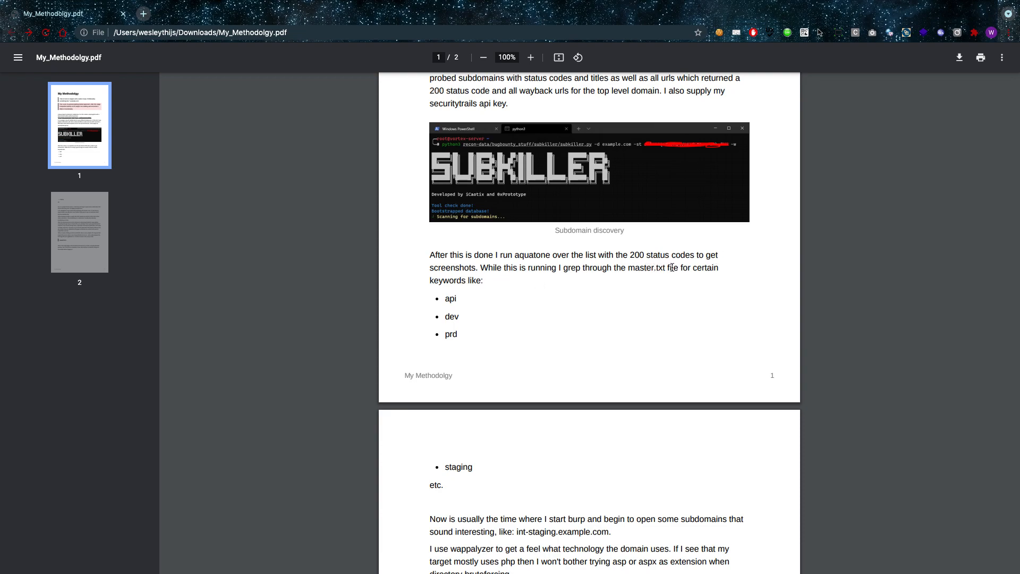
{"action": "scroll", "scroll_direction": "down", "scroll_amount": 3}
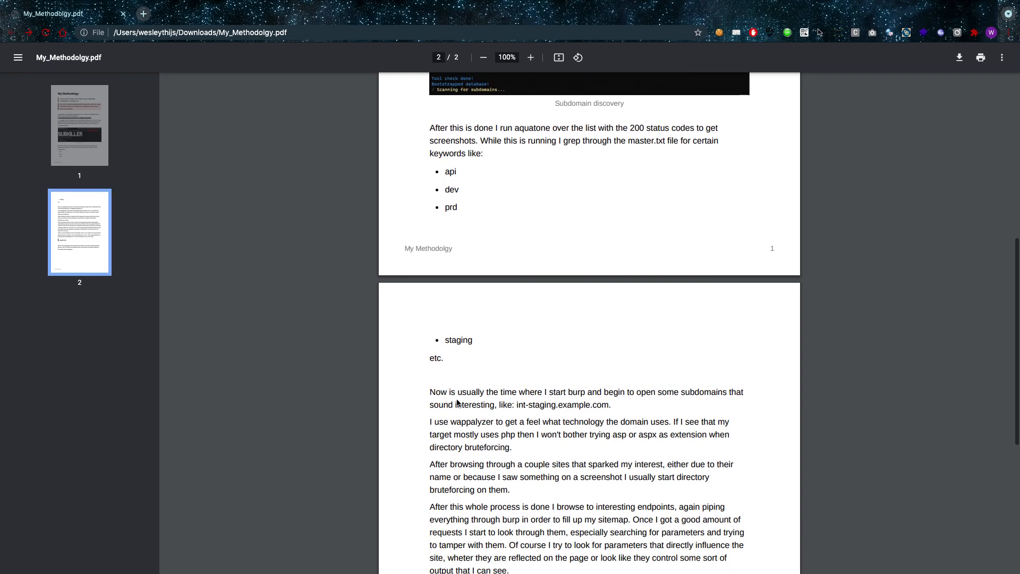
{"action": "scroll", "scroll_direction": "down", "scroll_amount": 3}
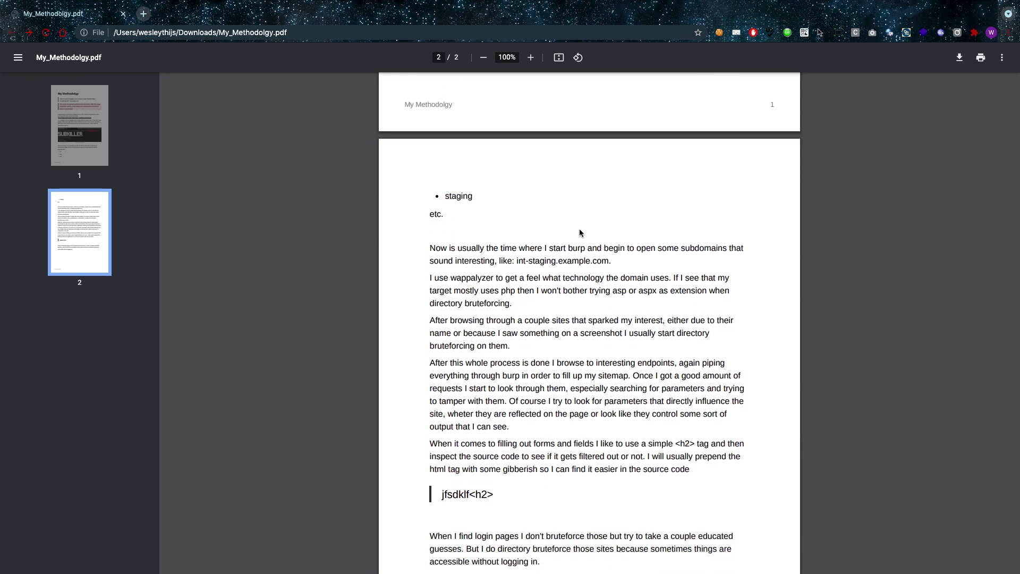
{"action": "mouse_move", "coordinate": [581, 225]}
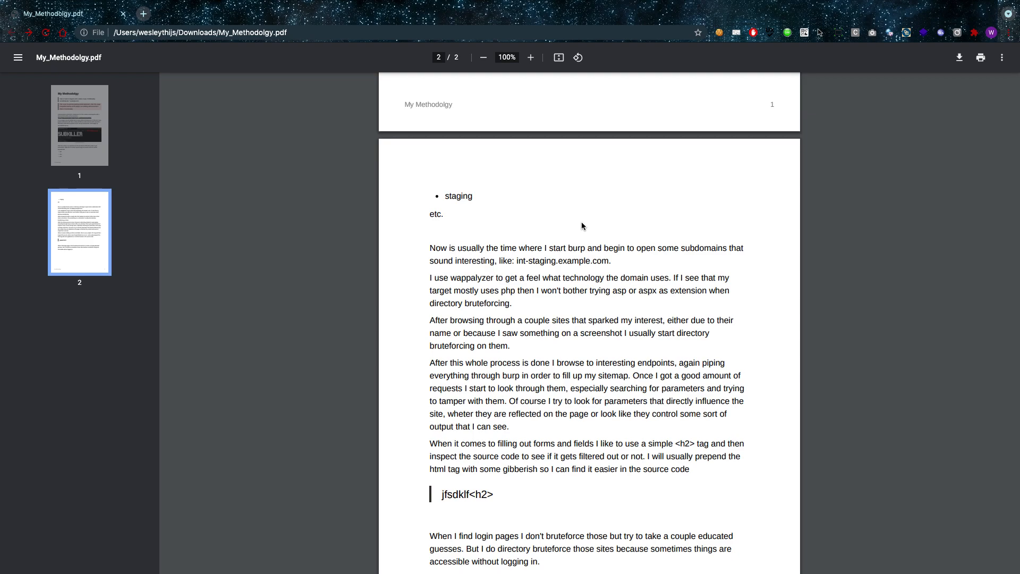
{"action": "mouse_move", "coordinate": [509, 304]}
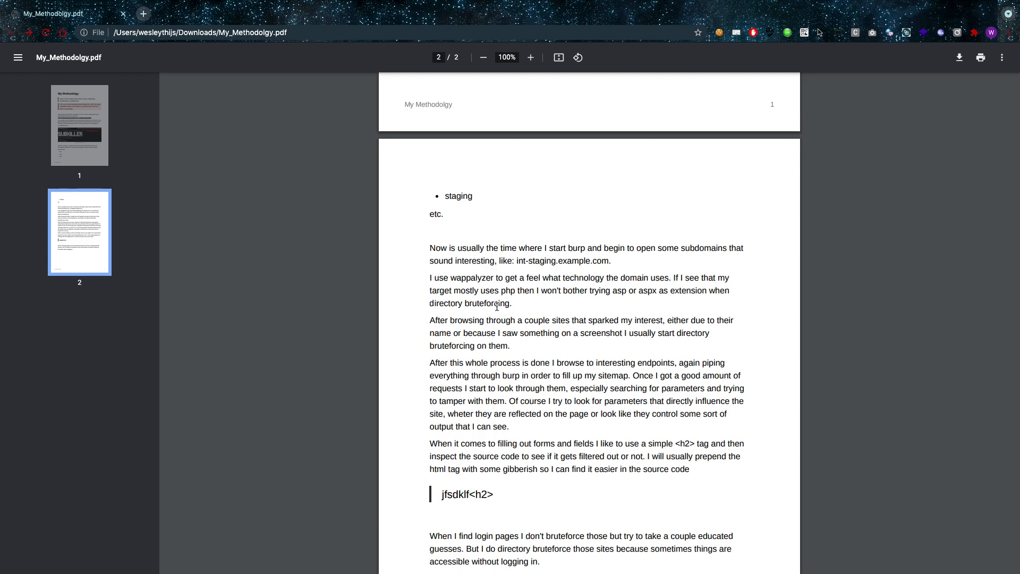
{"action": "mouse_move", "coordinate": [355, 345]}
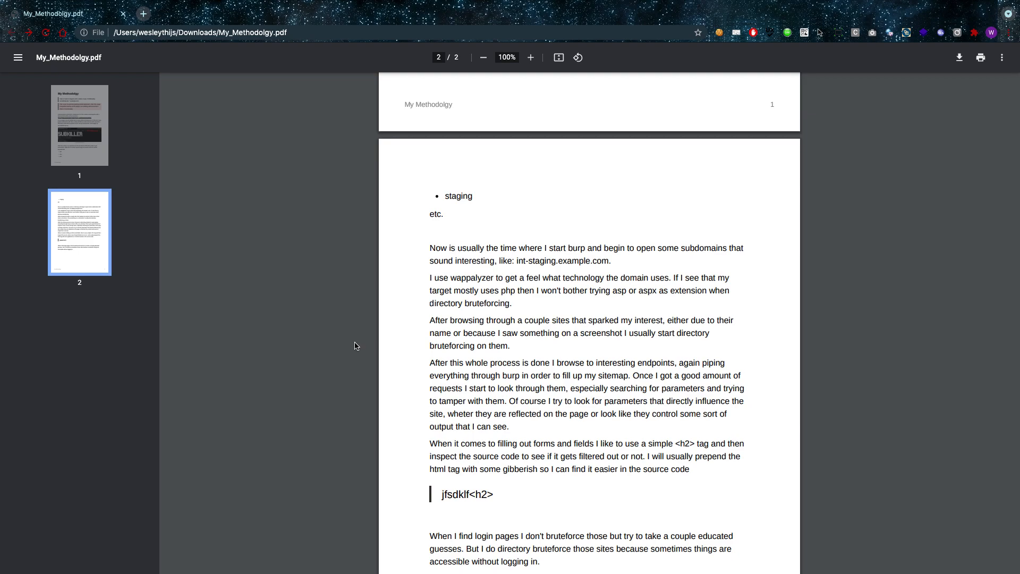
{"action": "mouse_move", "coordinate": [606, 356]}
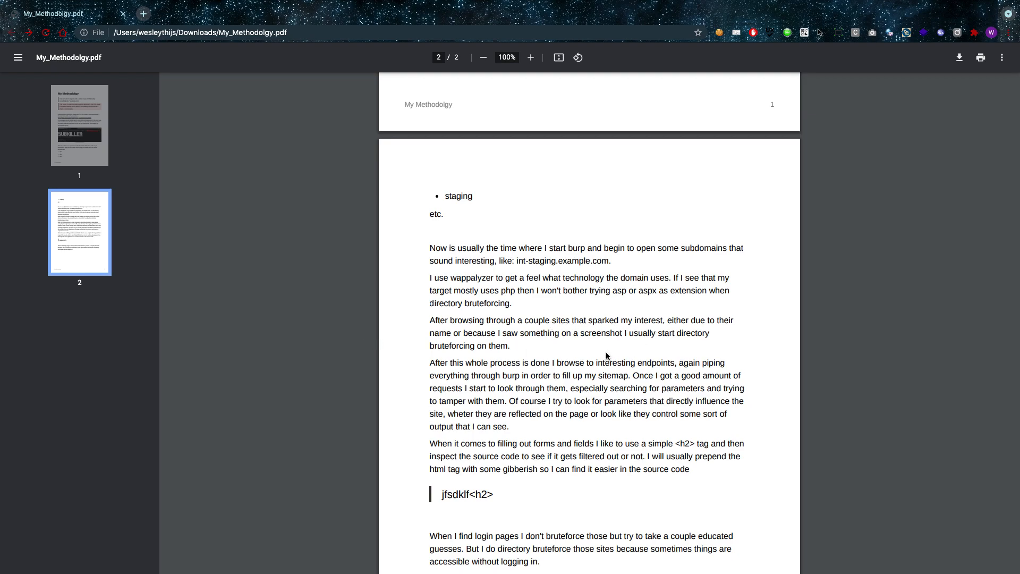
{"action": "mouse_move", "coordinate": [705, 329]}
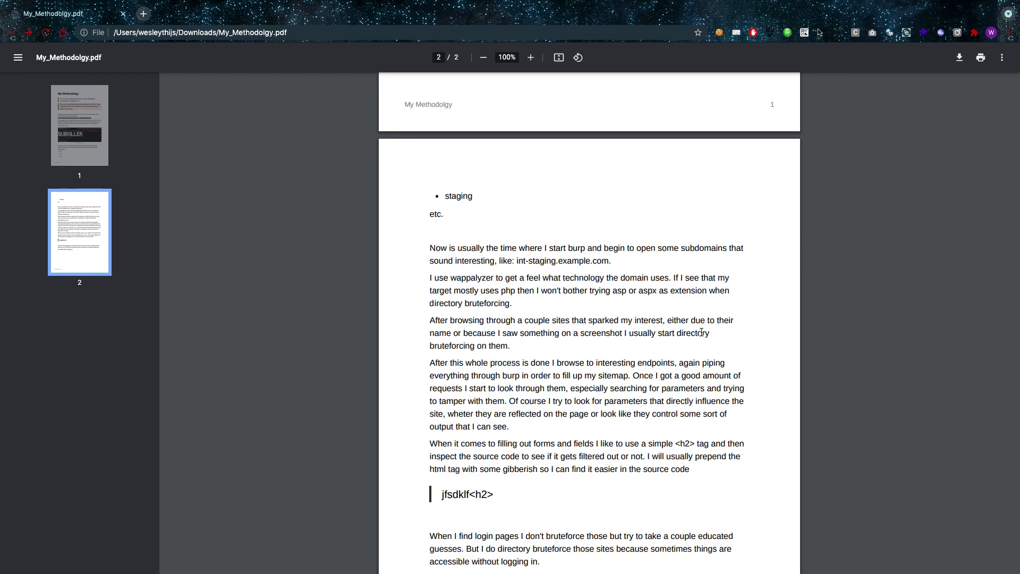
{"action": "scroll", "scroll_direction": "down", "scroll_amount": 3}
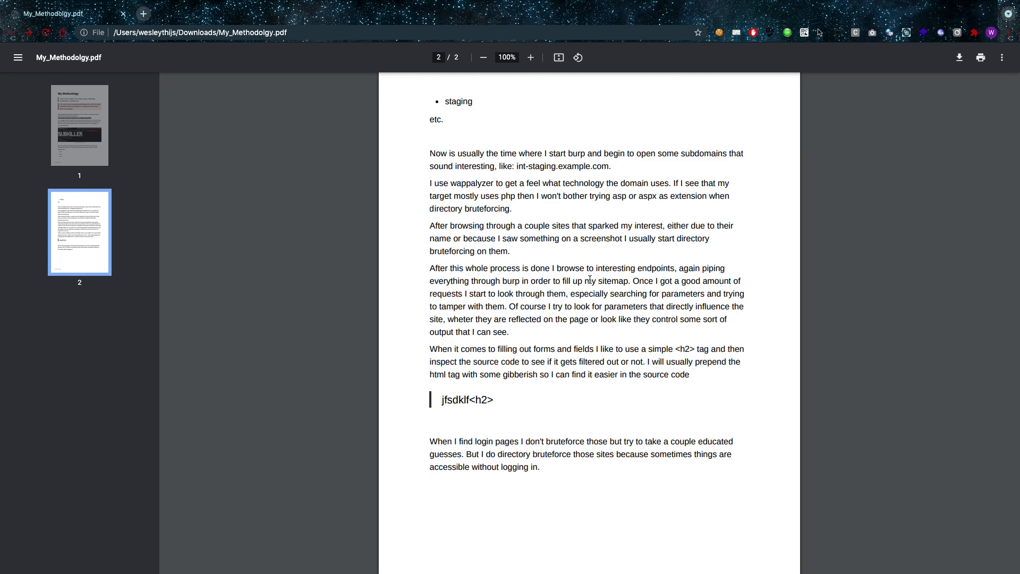
{"action": "mouse_move", "coordinate": [684, 271]}
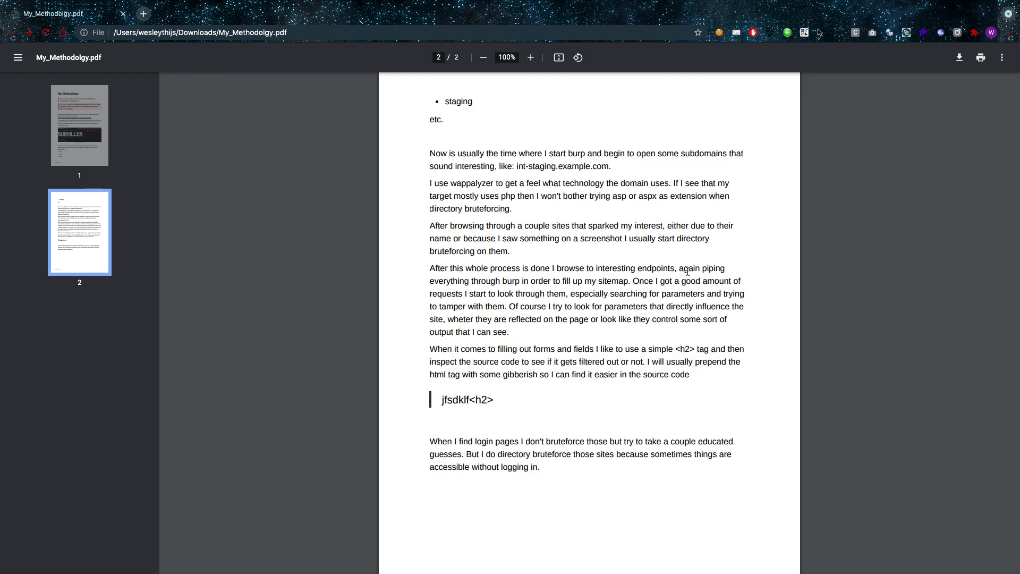
{"action": "mouse_move", "coordinate": [891, 311]}
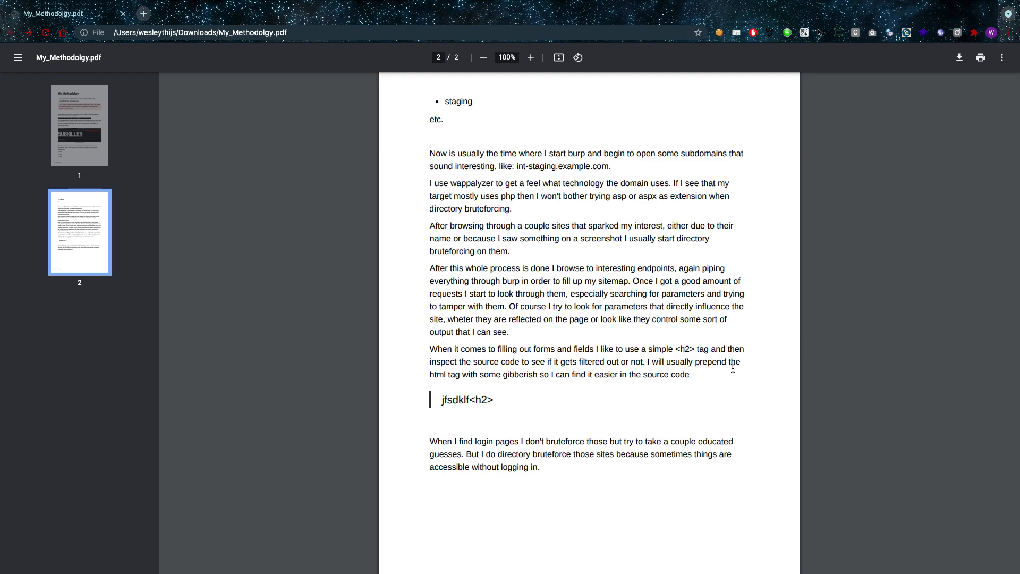
{"action": "mouse_move", "coordinate": [586, 368]}
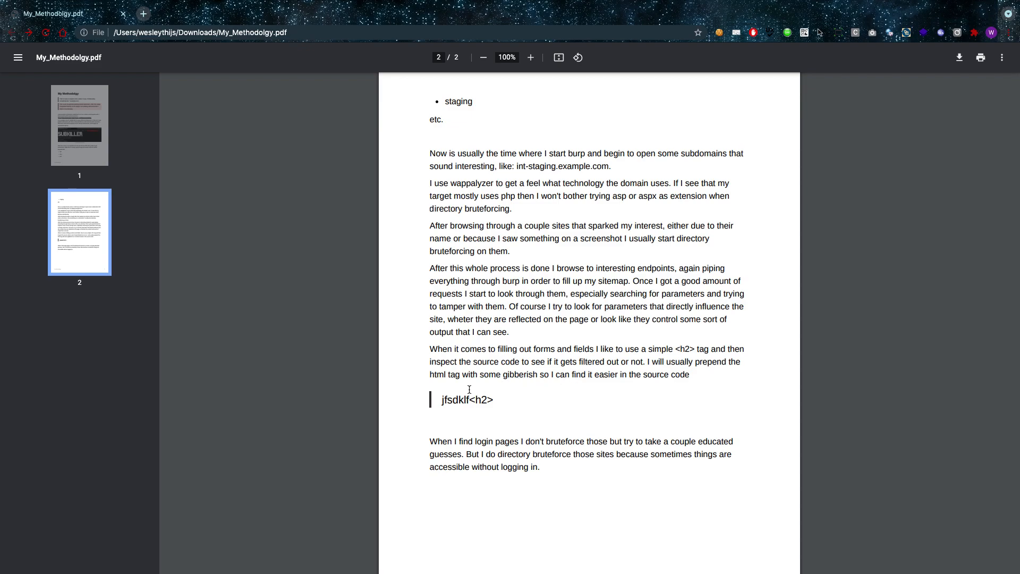
{"action": "double_click", "coordinate": [454, 399]}
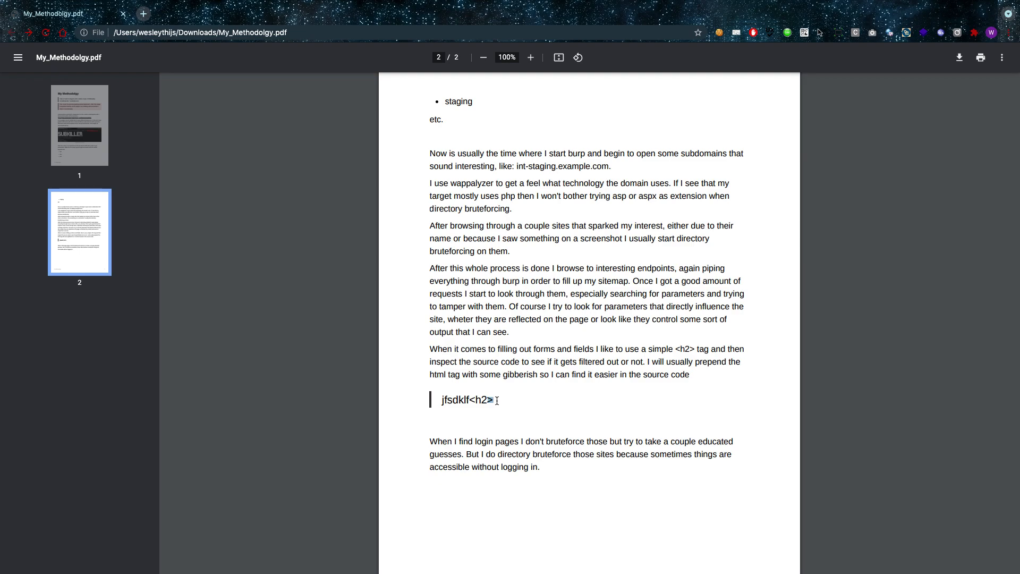
{"action": "scroll", "scroll_direction": "down", "scroll_amount": 3}
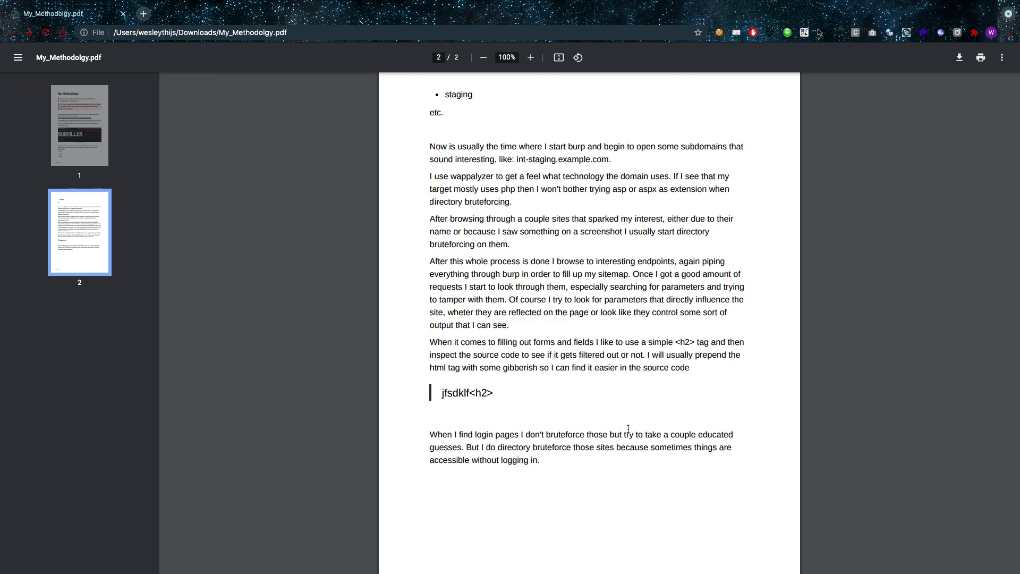
{"action": "mouse_move", "coordinate": [605, 386]}
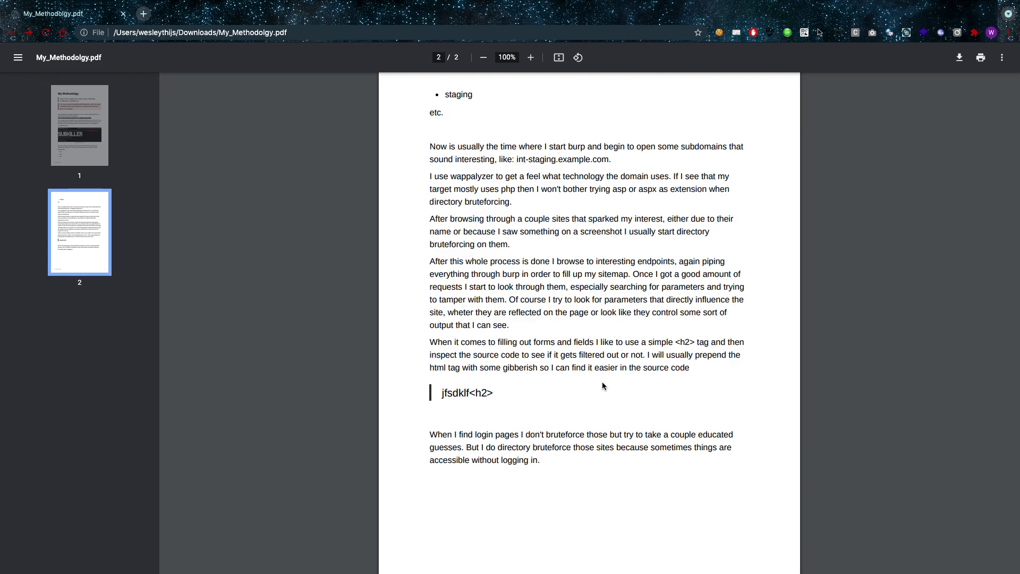
{"action": "mouse_move", "coordinate": [600, 383]}
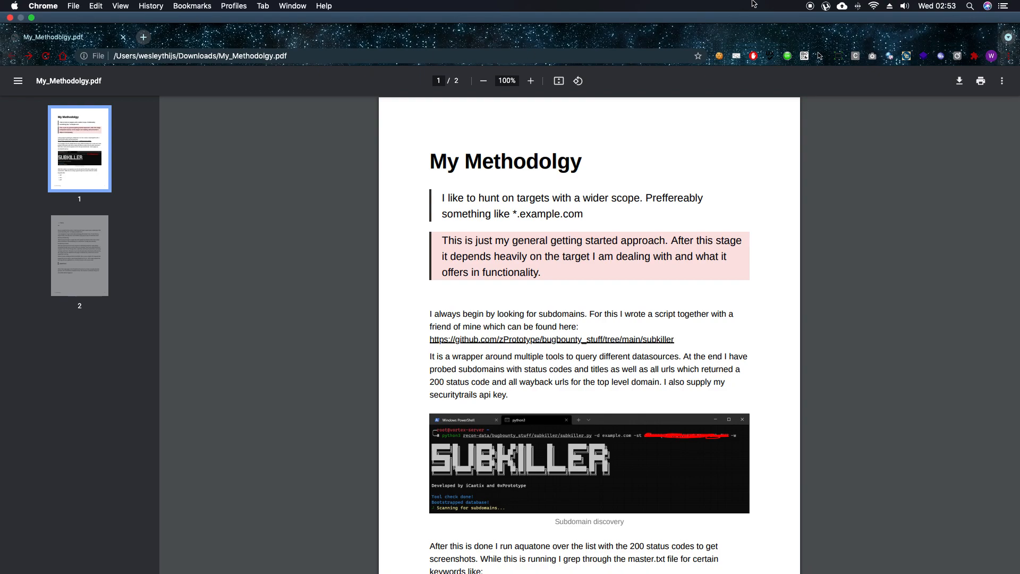
{"action": "mouse_move", "coordinate": [812, 10]}
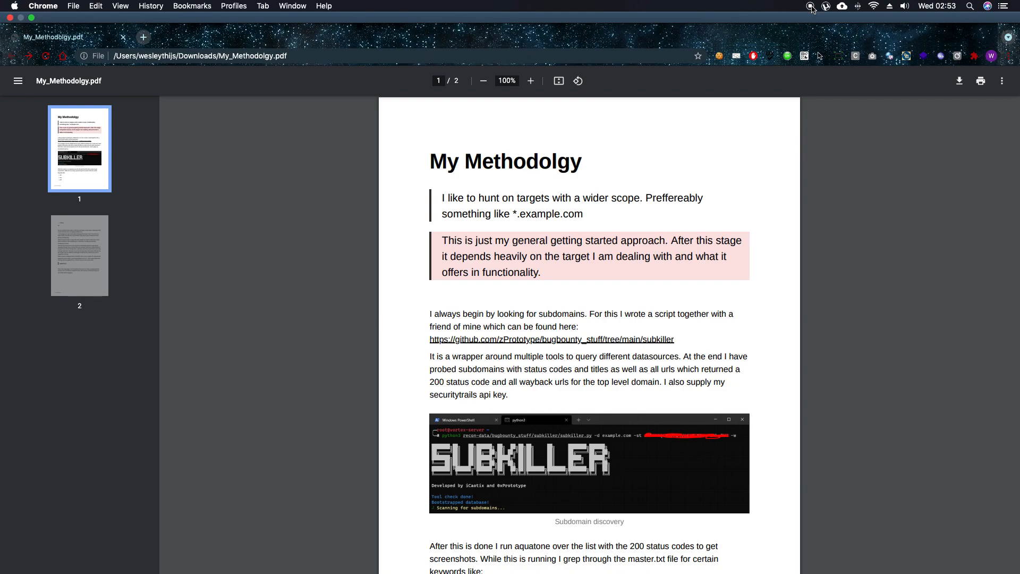